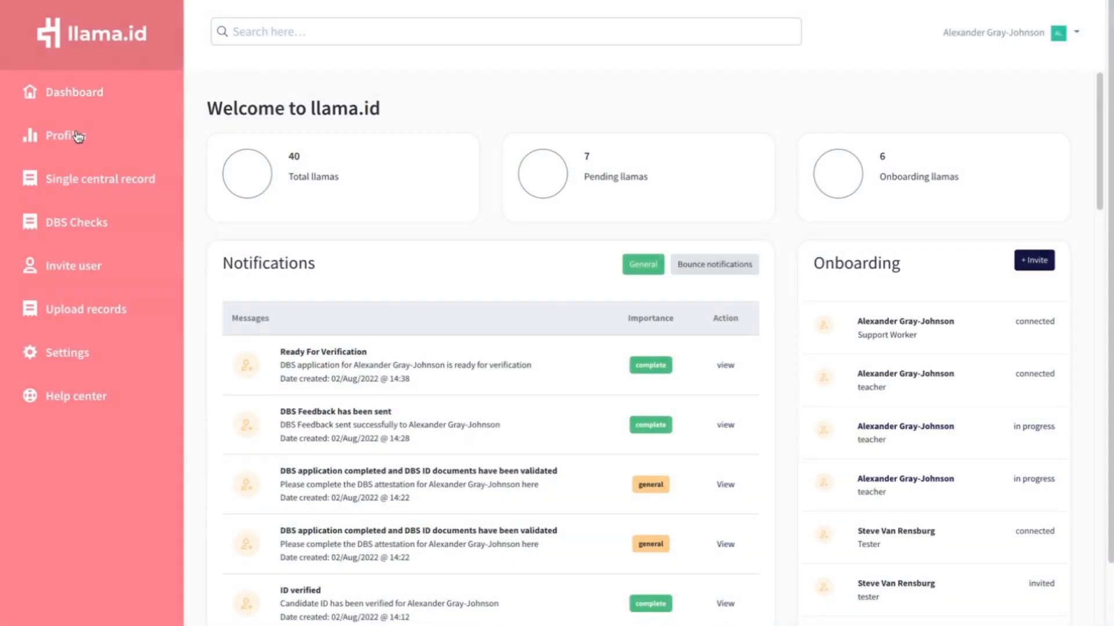
text(a)
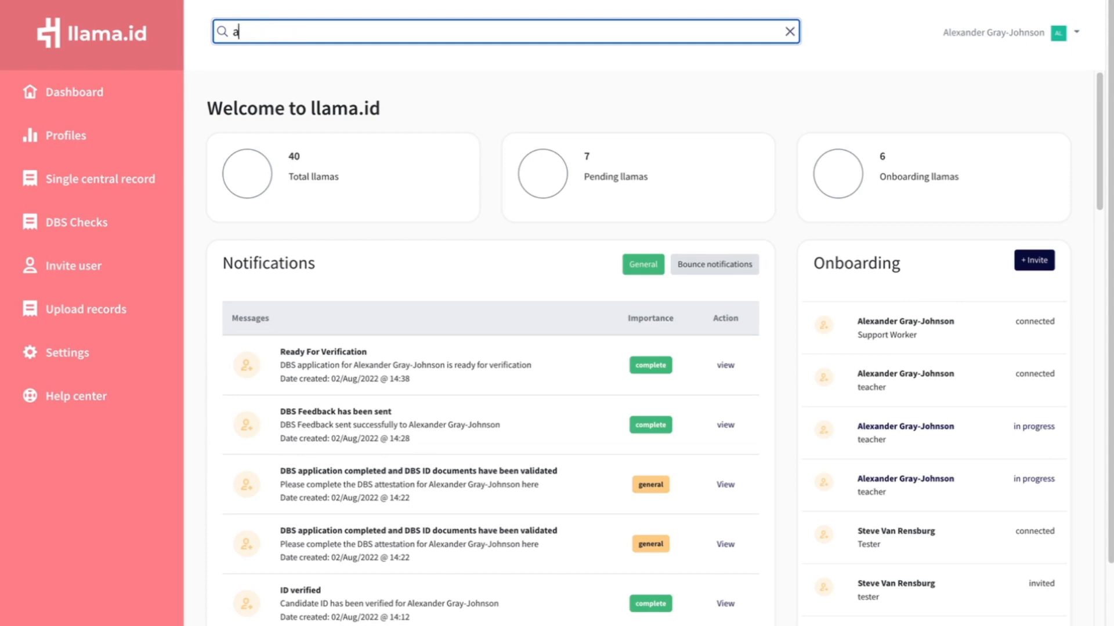
text(lexgjohn)
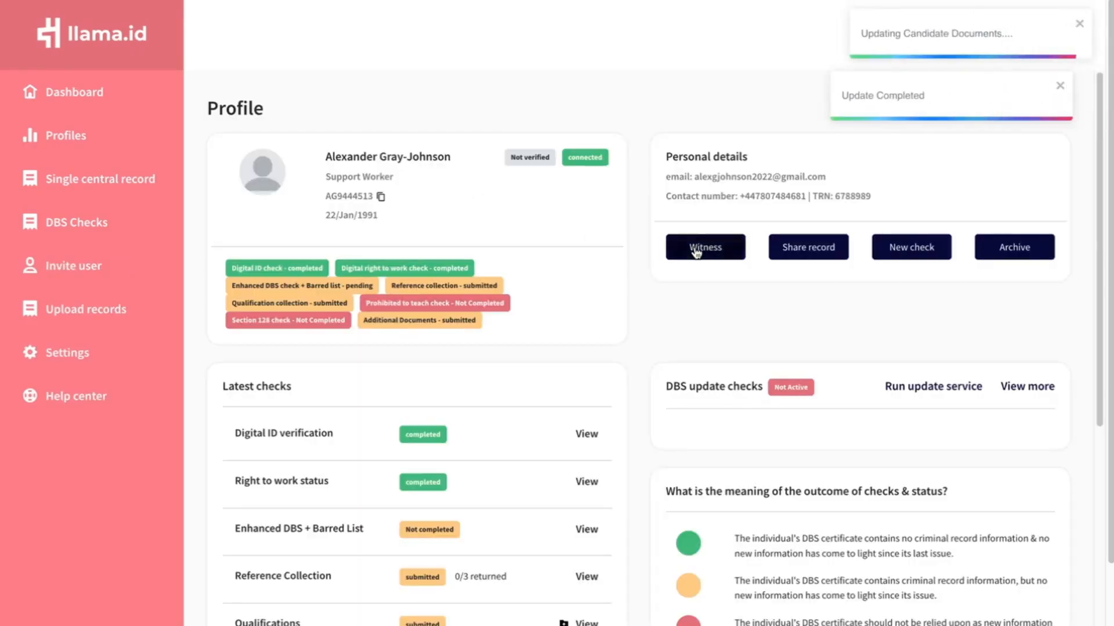
click(704, 248)
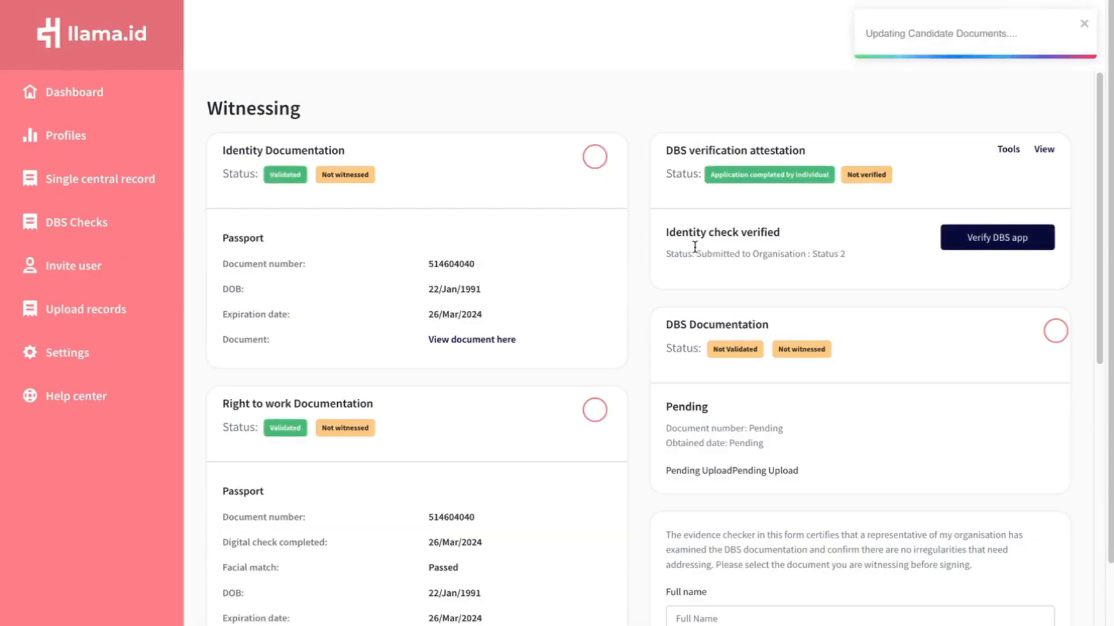
click(997, 237)
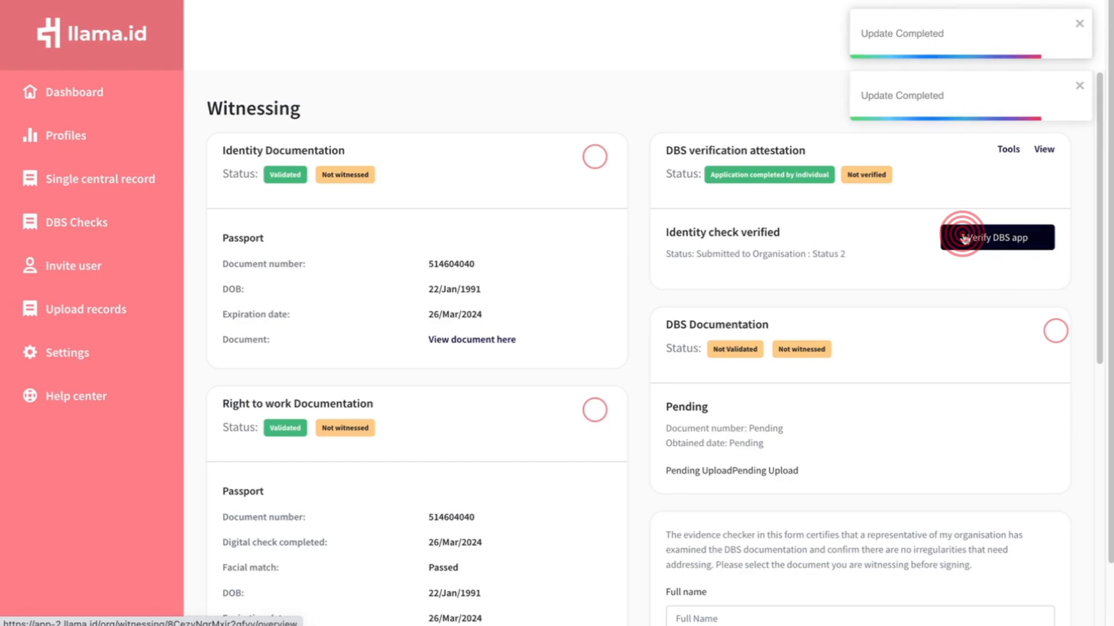
Agree to the verifier declaration on the document overview and continue with Passport as the identity document
click(995, 236)
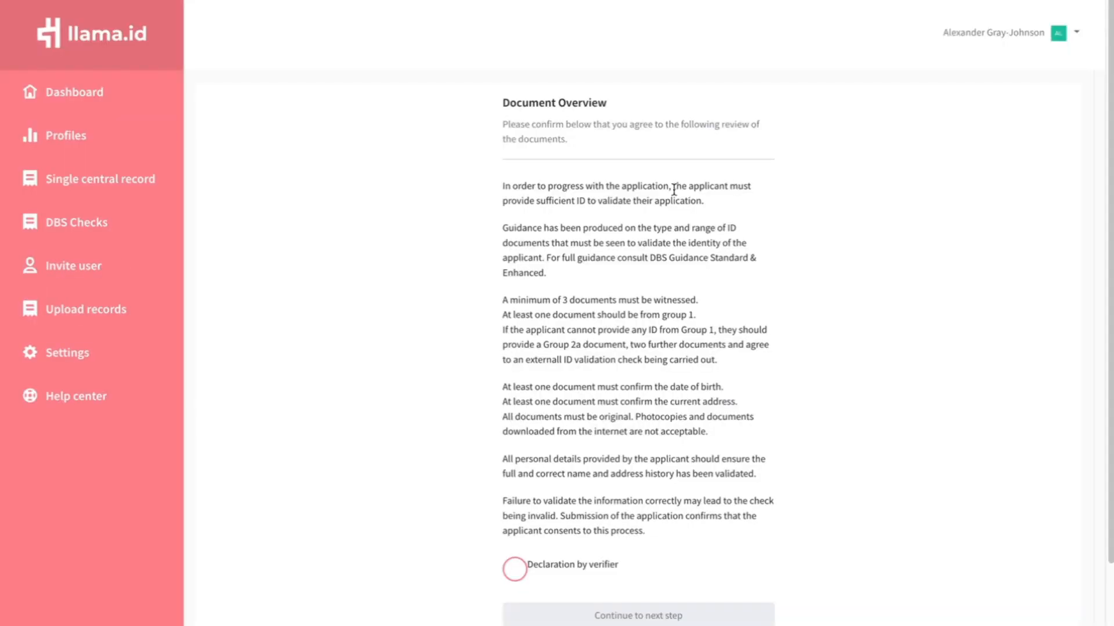
scroll(down, 3)
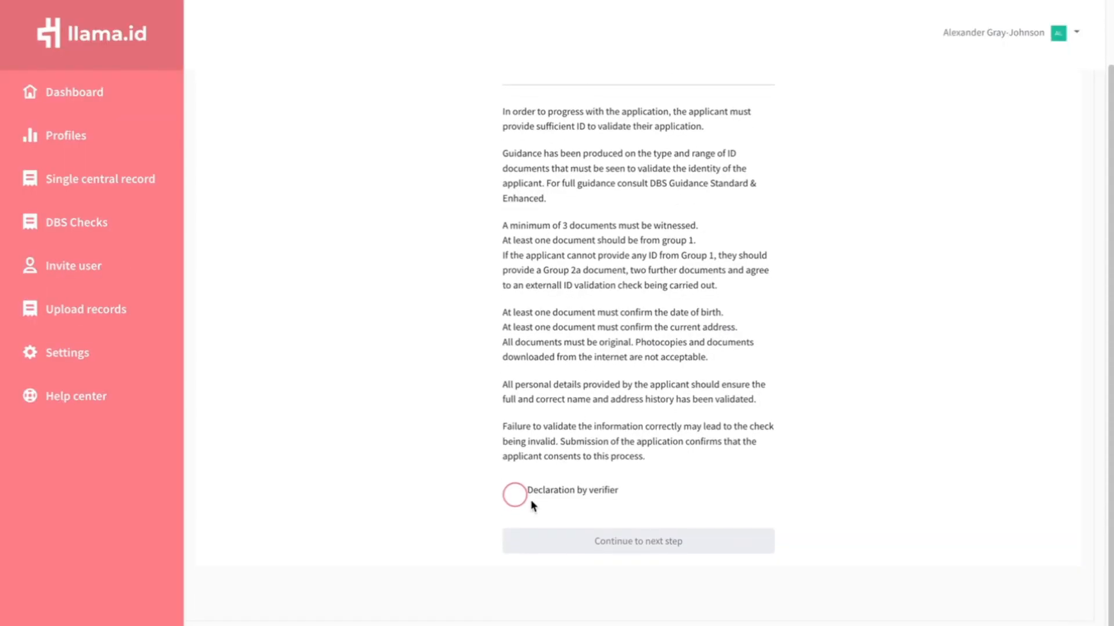
click(513, 495)
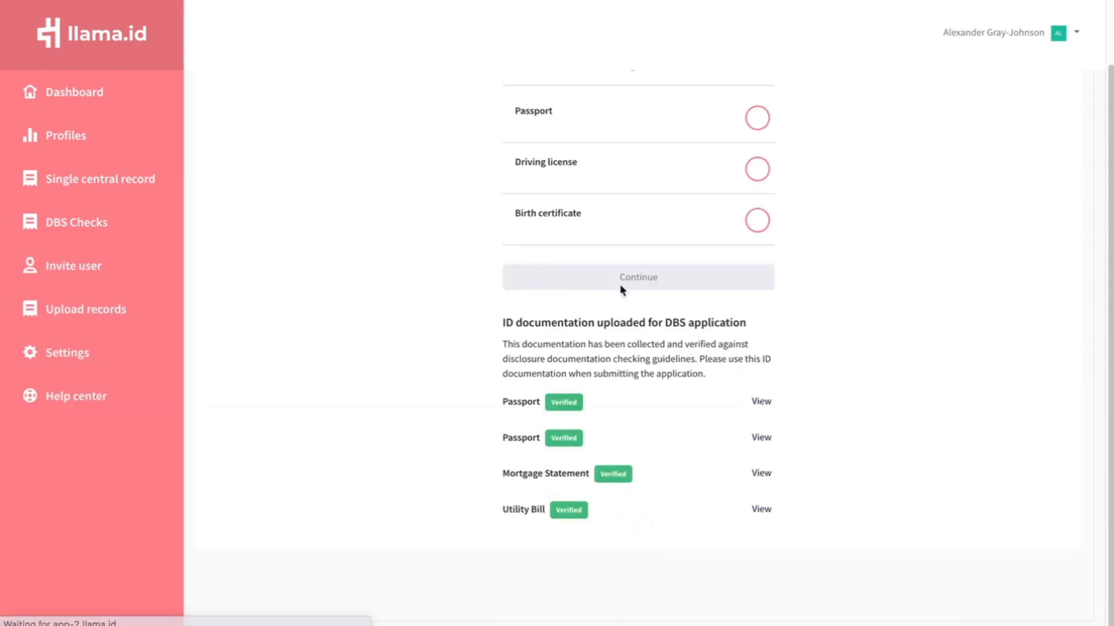
scroll(up, 3)
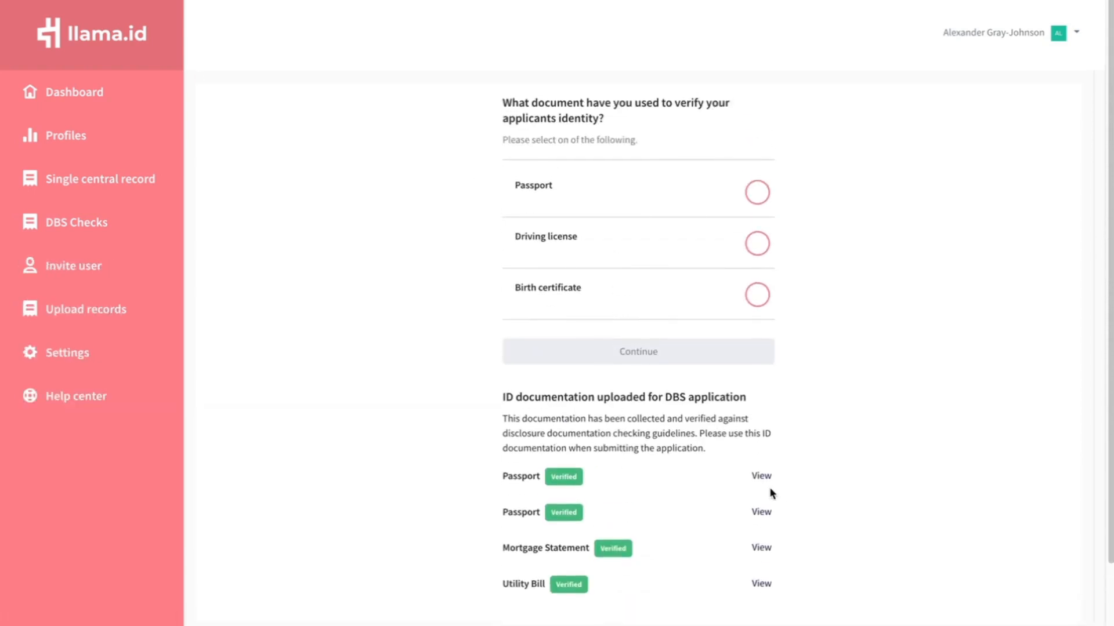
mouse_move(434, 410)
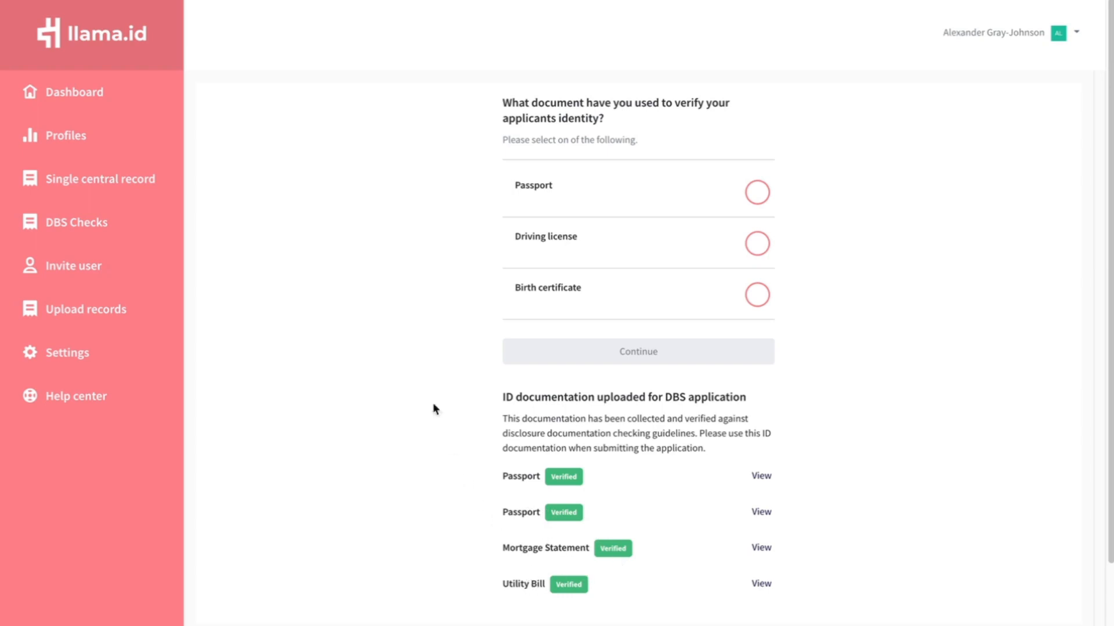
click(755, 192)
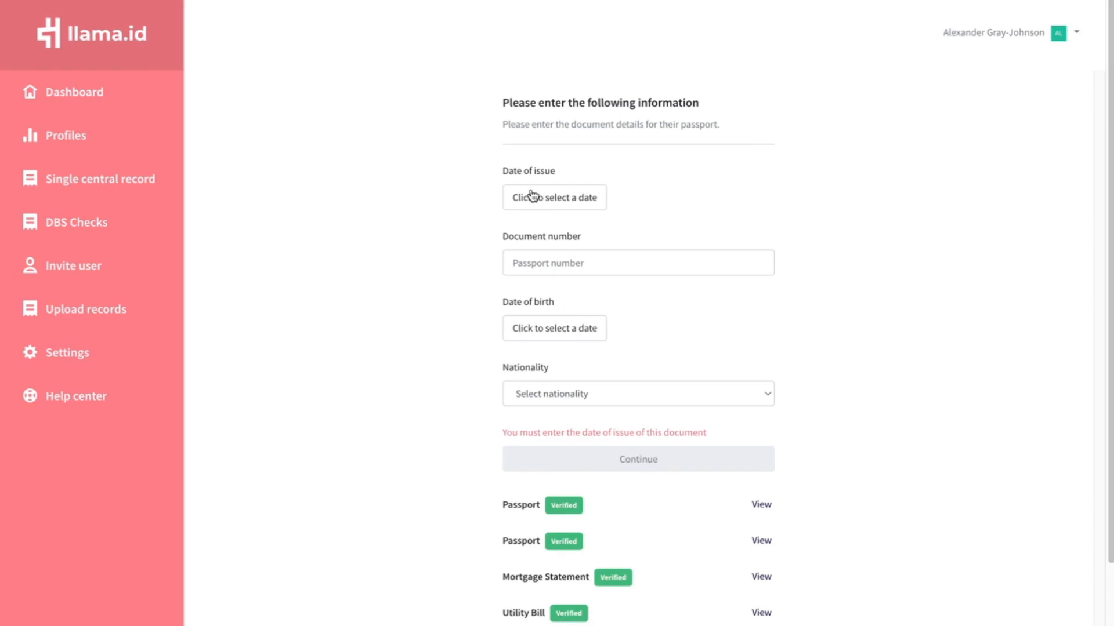
click(553, 197)
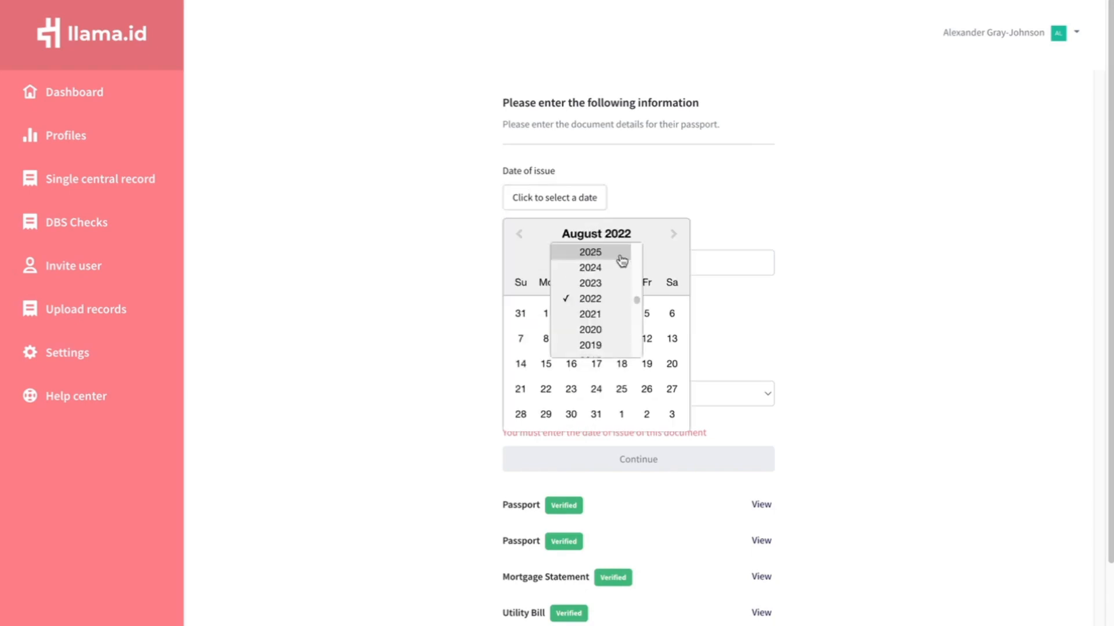
click(590, 344)
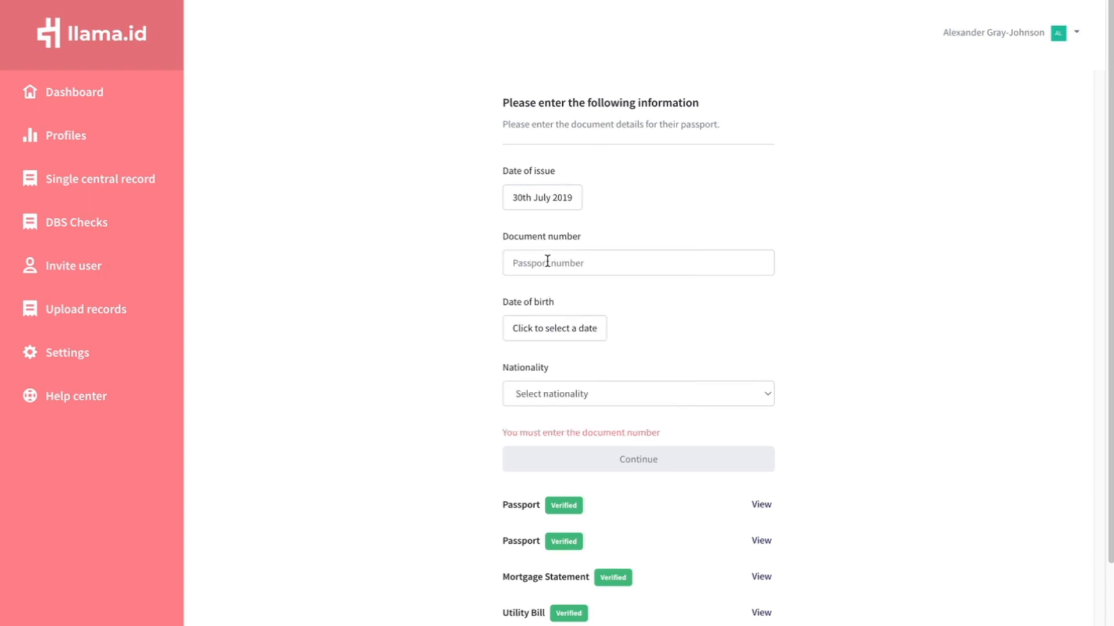
text(41)
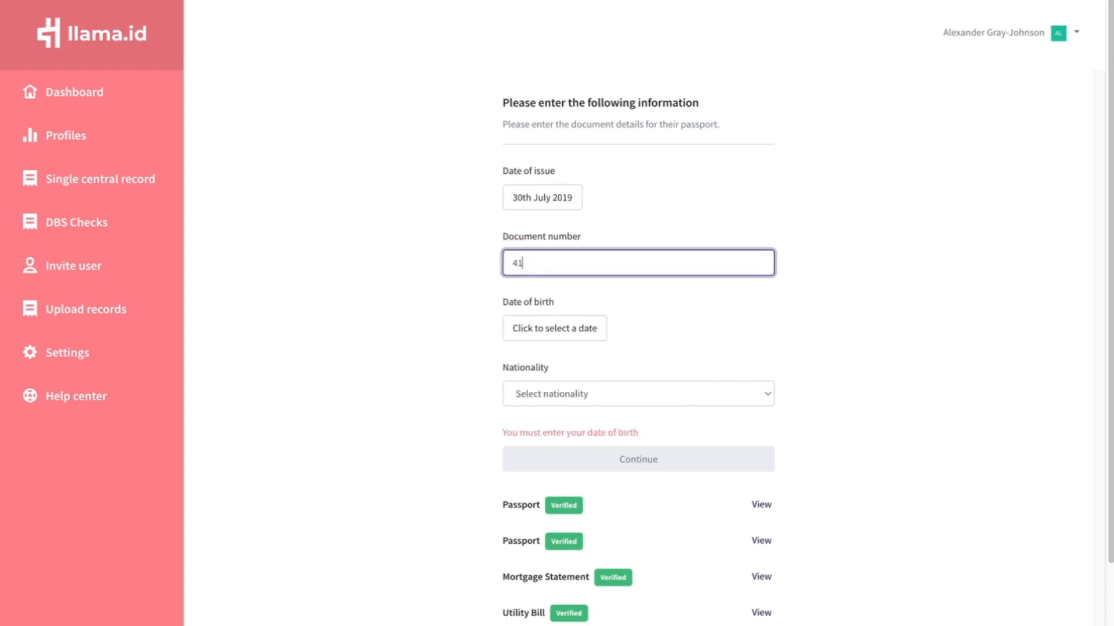
text(5)
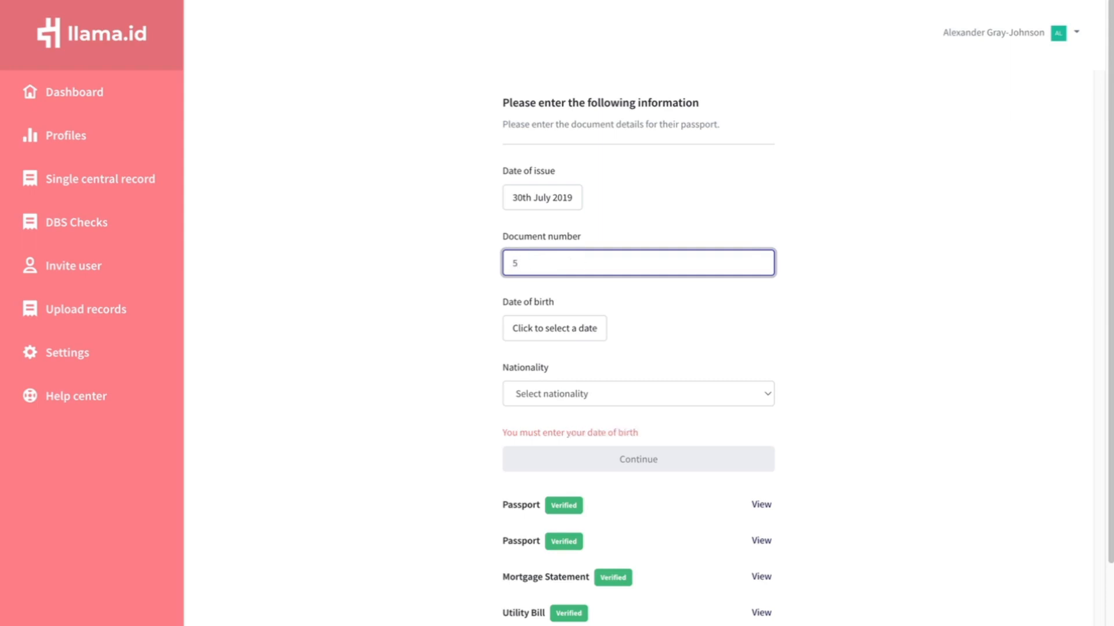
text(46987647)
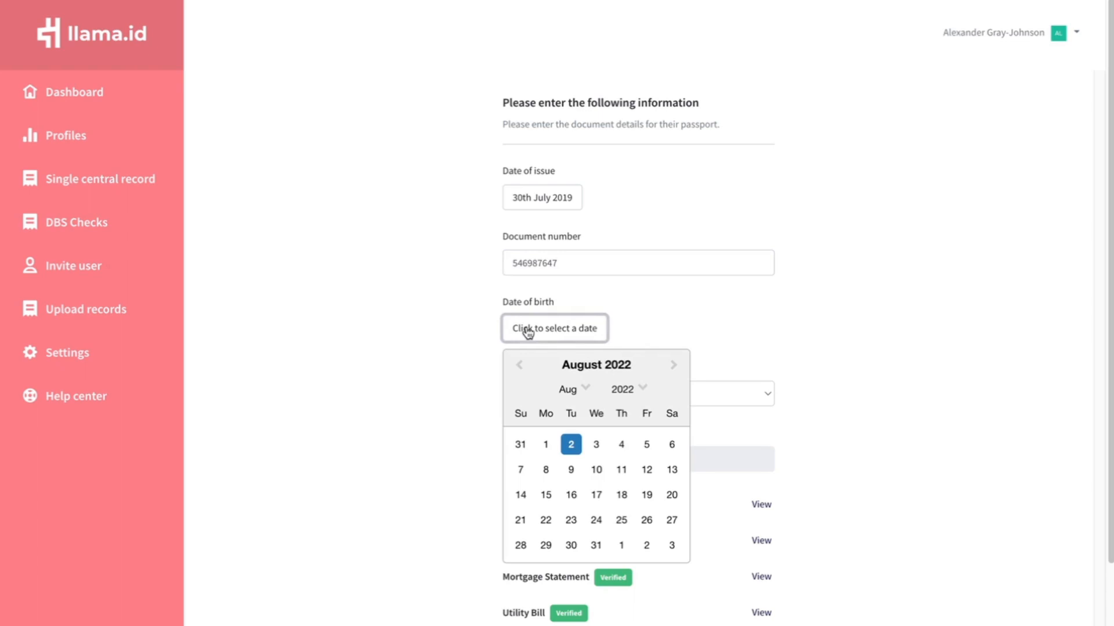
click(622, 389)
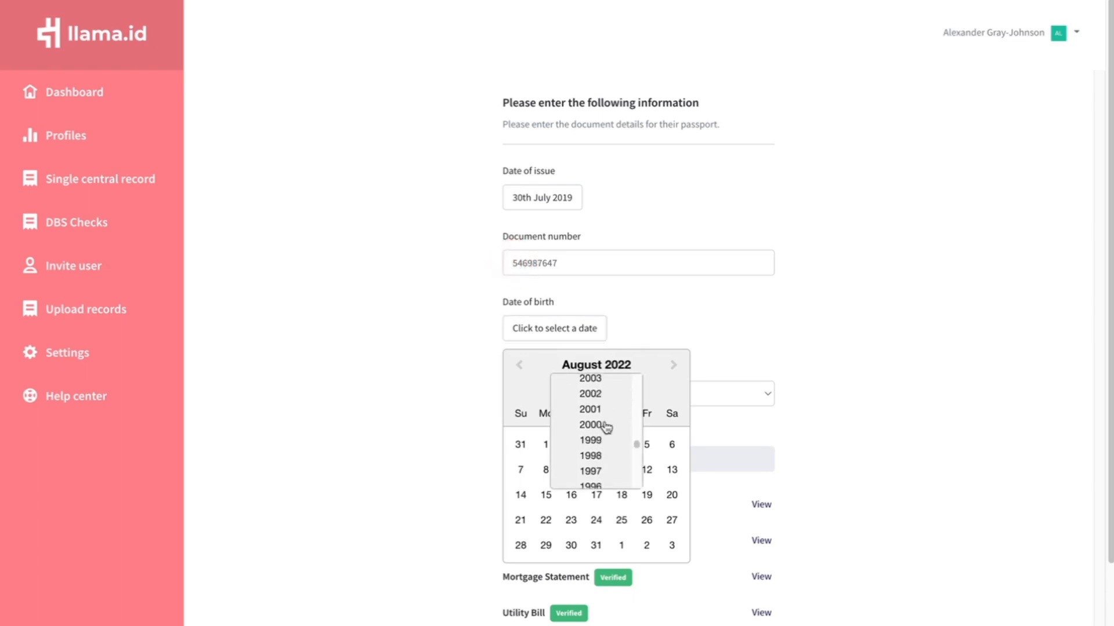
scroll(down, 3)
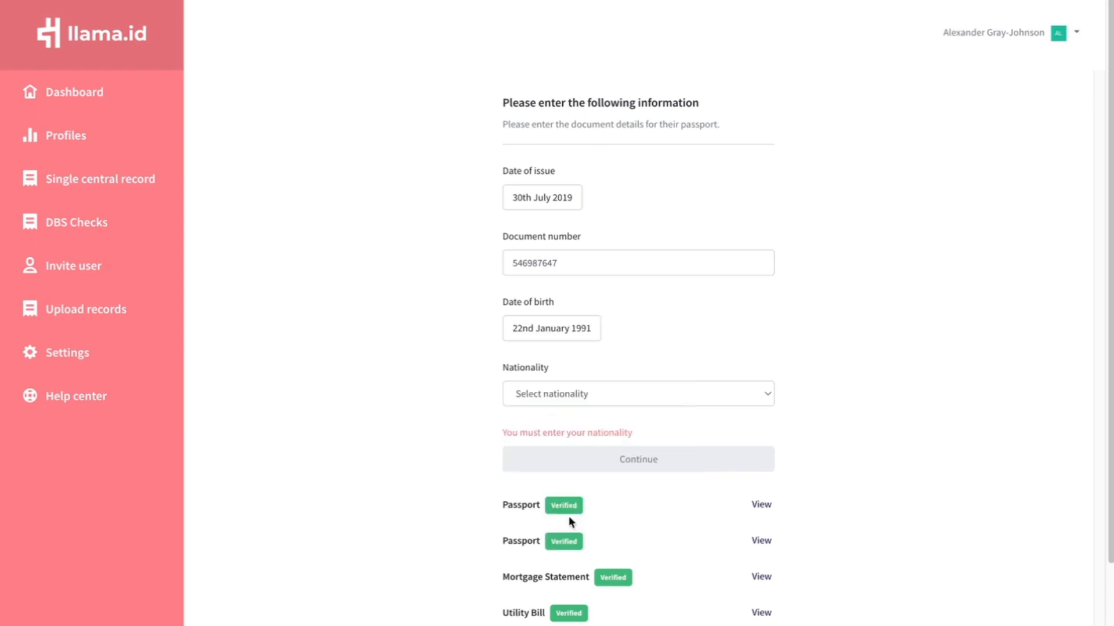
click(637, 393)
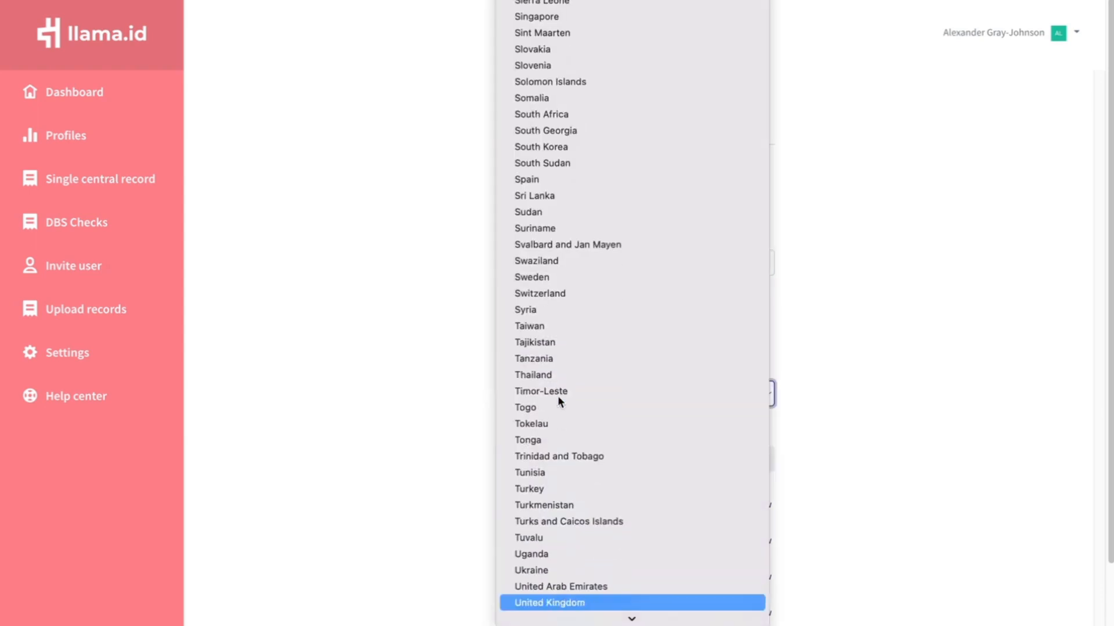
click(548, 602)
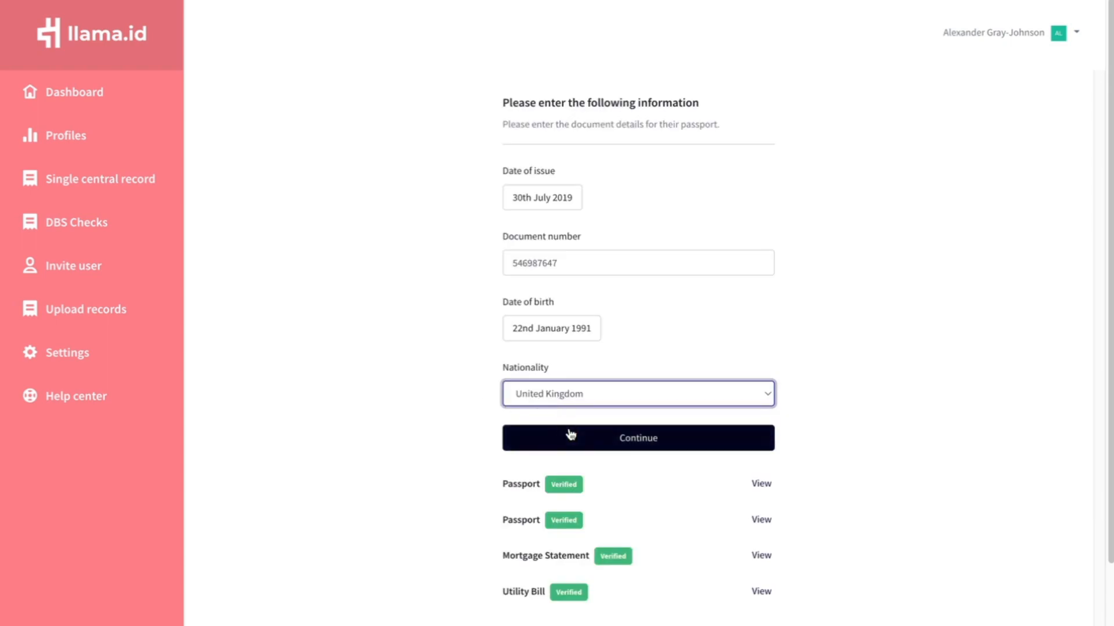
Confirm the documents show the applicant's current address and date of birth
click(637, 438)
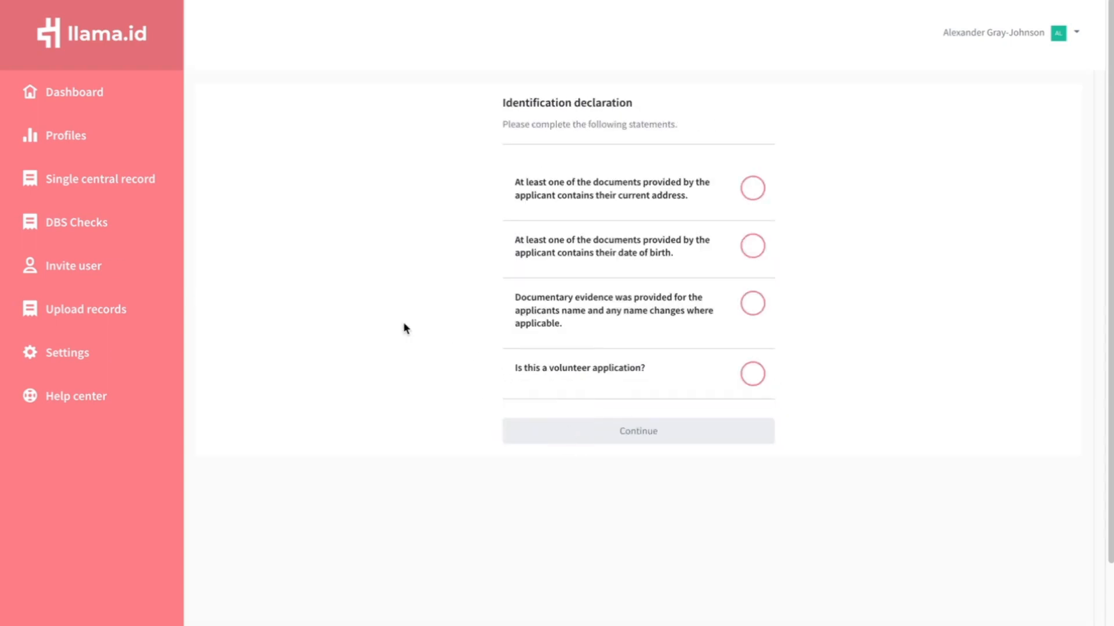
click(751, 188)
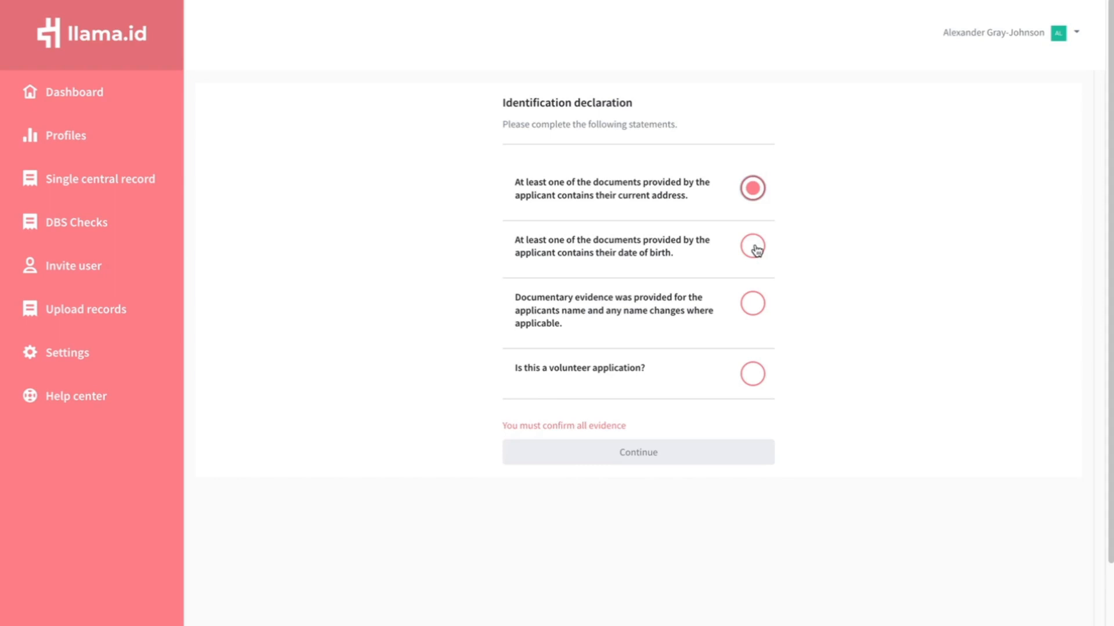
click(752, 303)
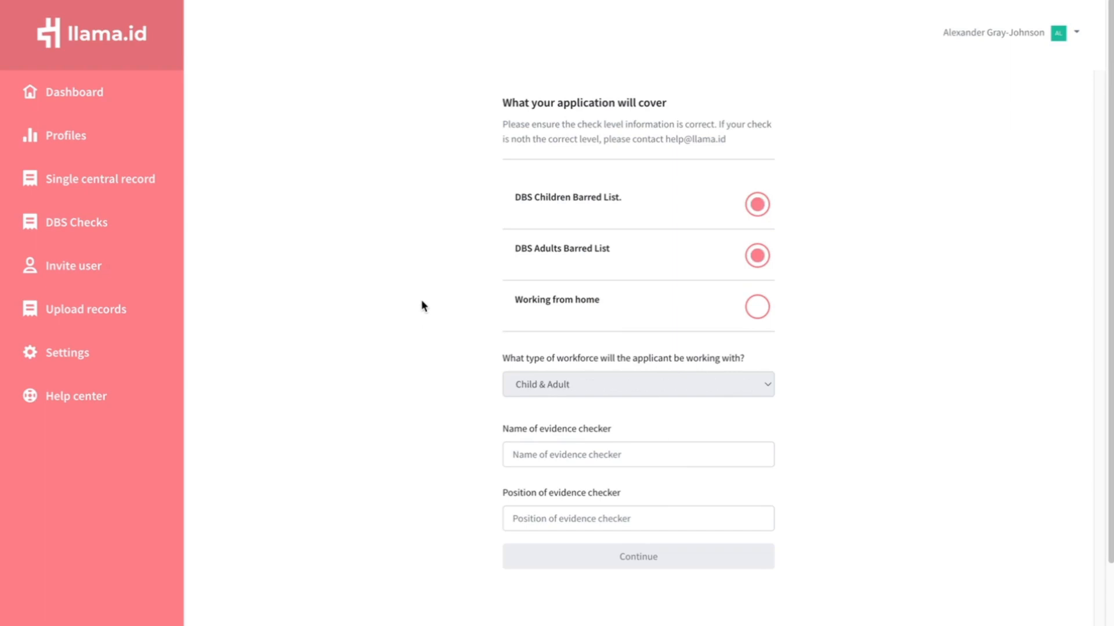
mouse_move(576, 440)
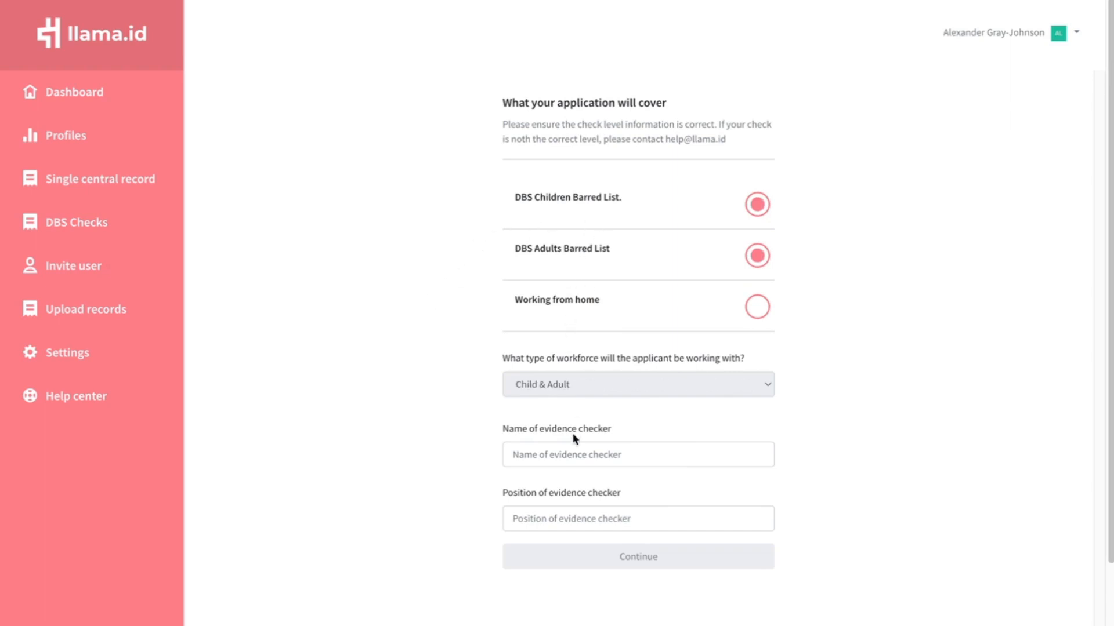
click(636, 454)
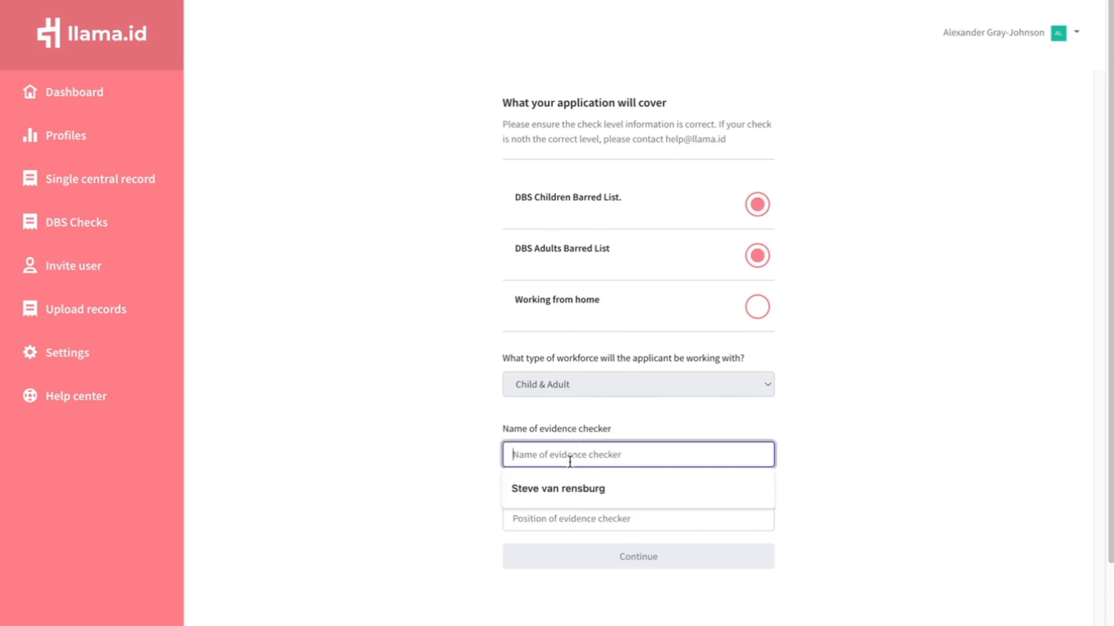
text(Alex Johns)
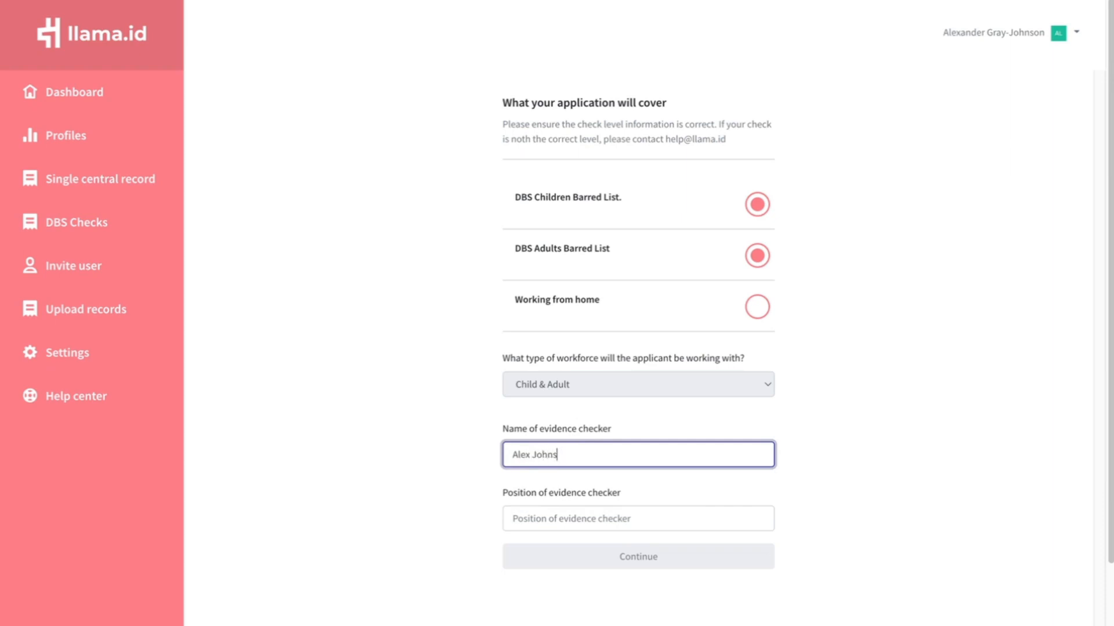
text(Mana)
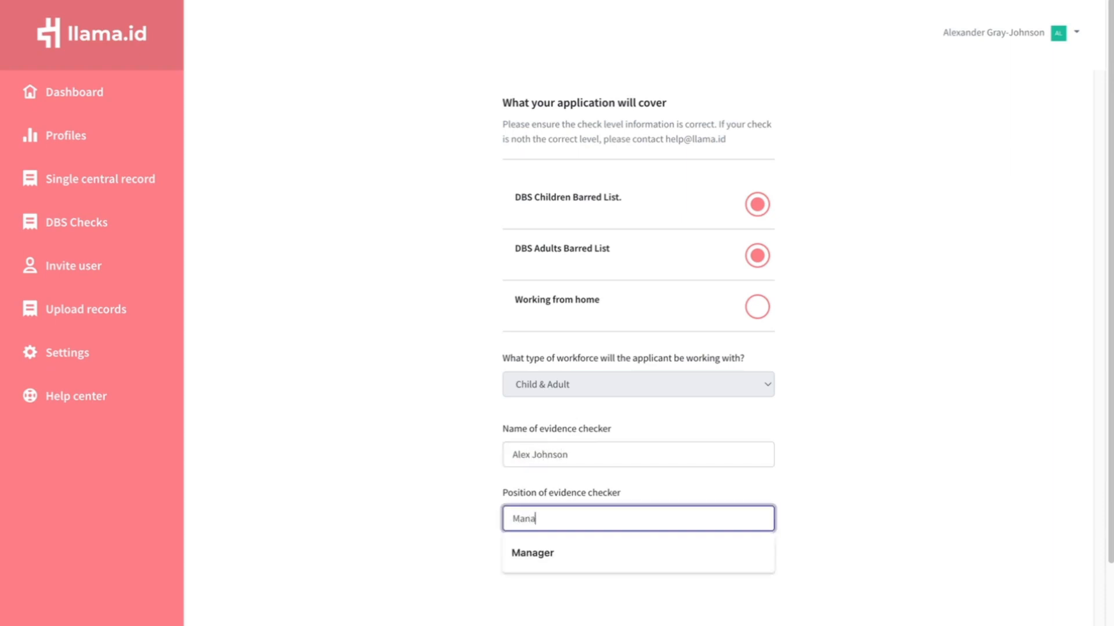
click(531, 552)
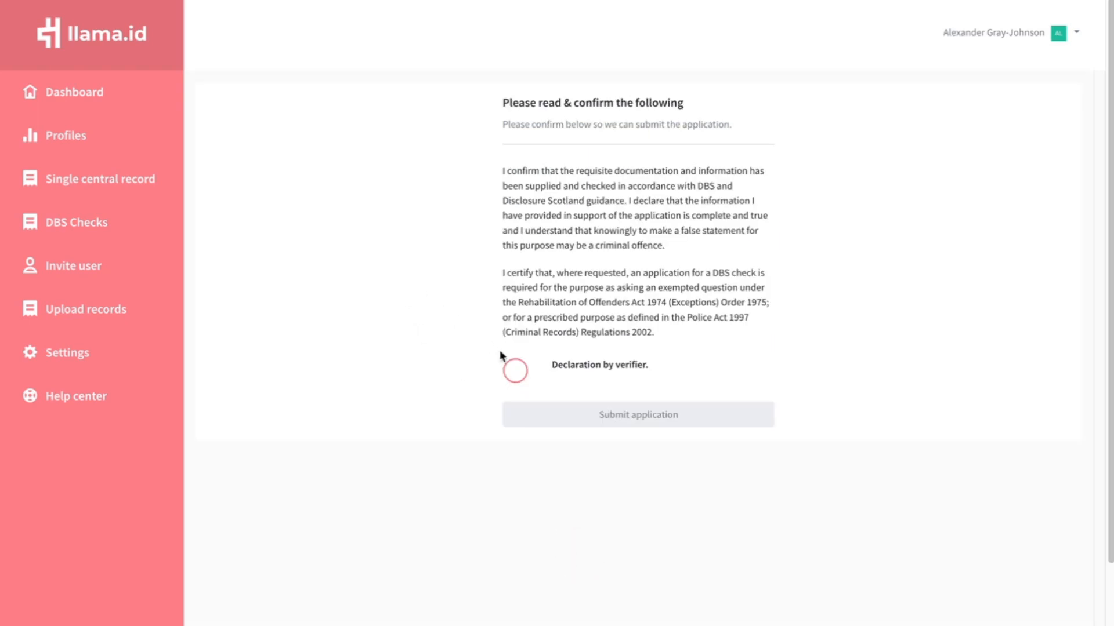
Agree to the Declaration by verifier on the final confirmation page
click(514, 371)
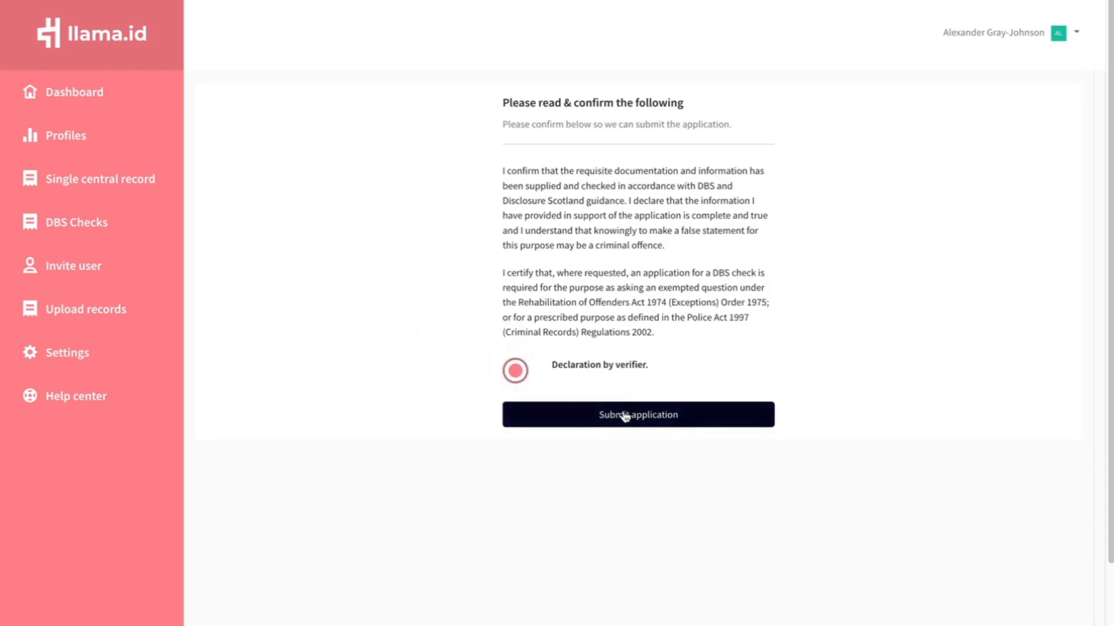
mouse_move(627, 419)
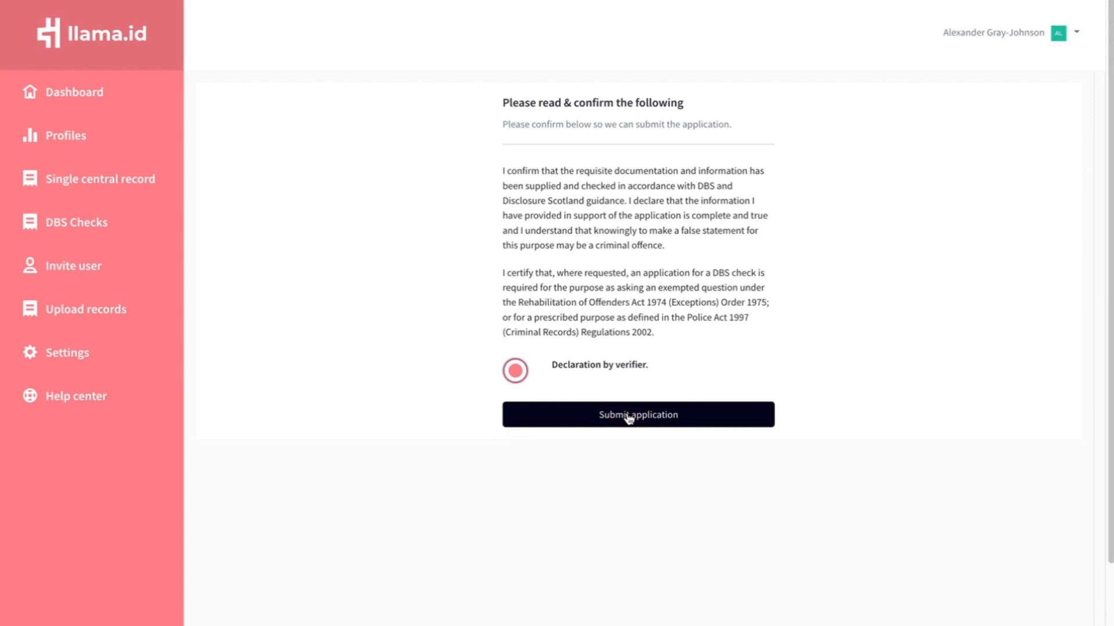